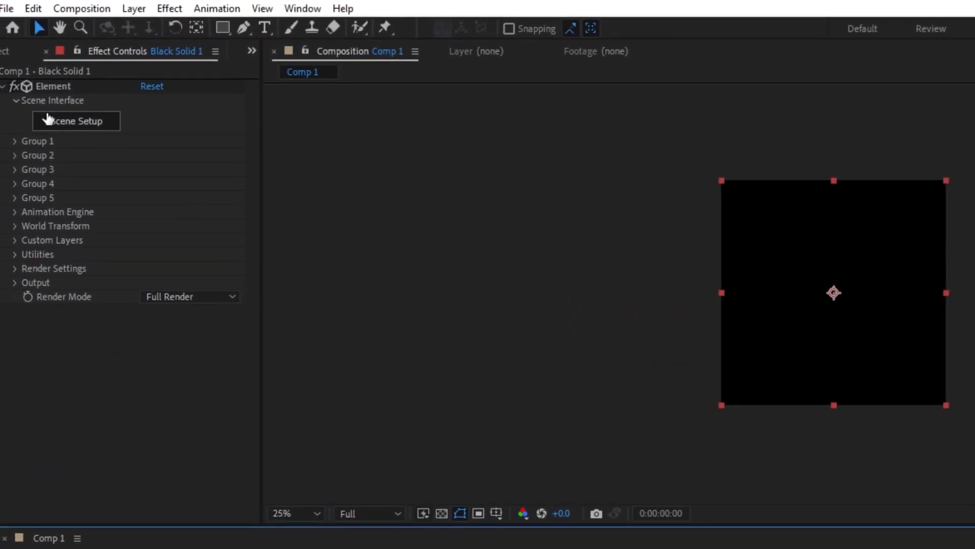
Step: In Element 3D Scene Setup, import a 3D sequence from the Millenium falcon folder
left_click(75, 121)
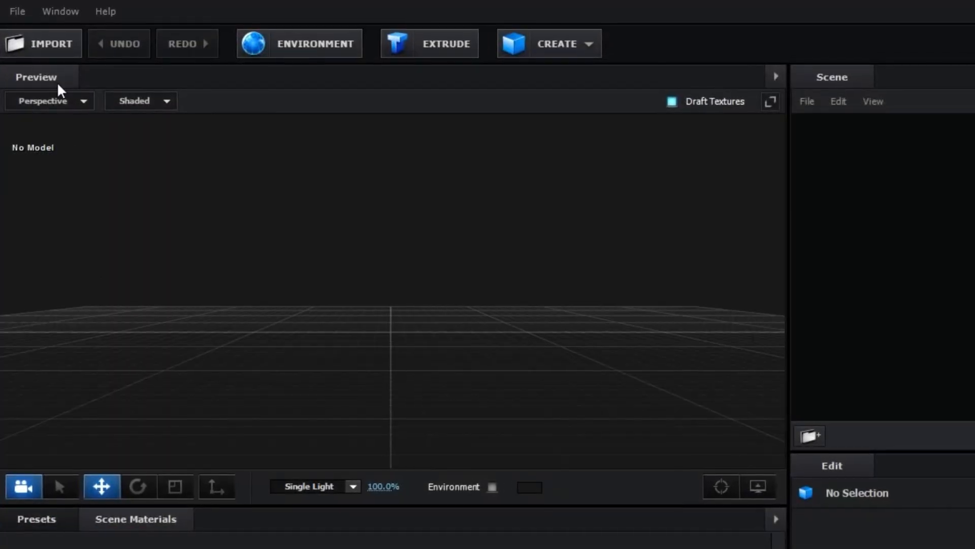
left_click(16, 10)
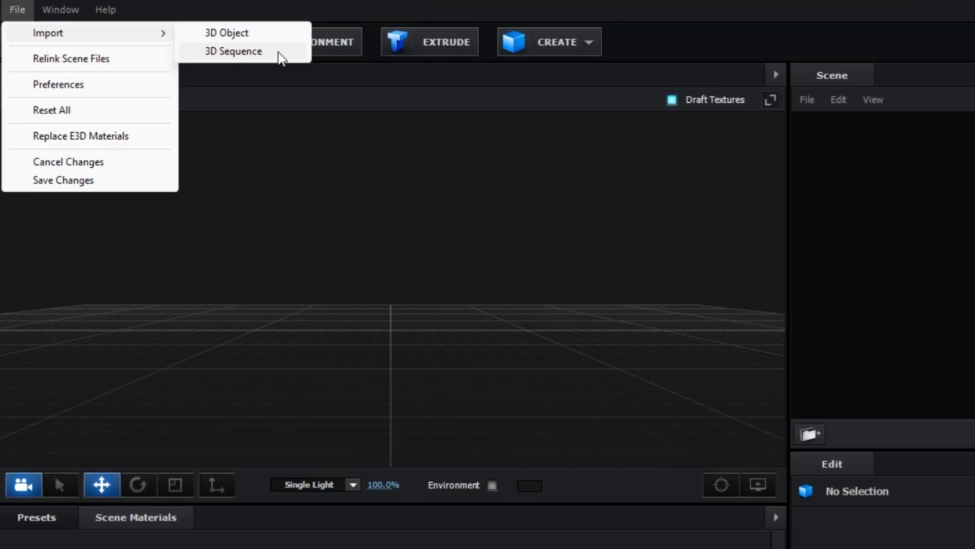
left_click(225, 33)
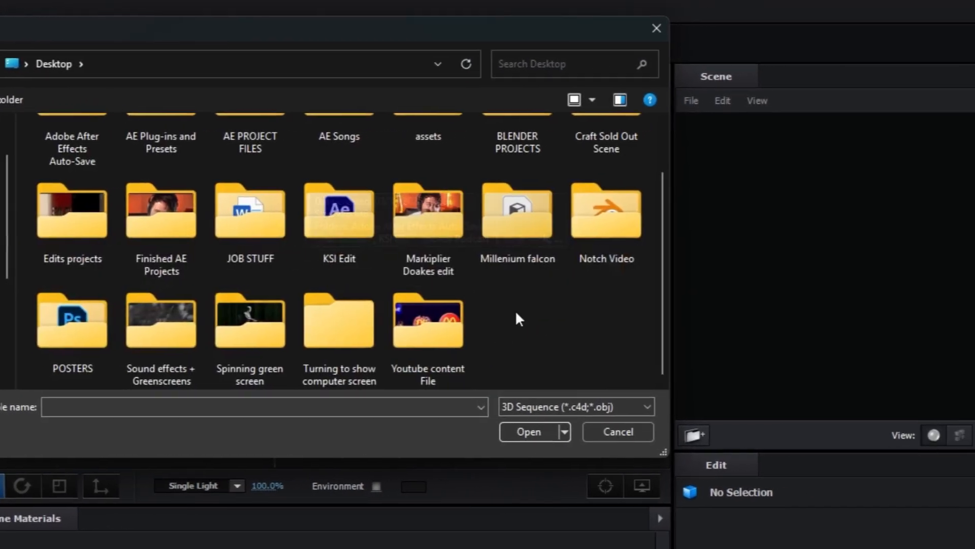
double_click(517, 210)
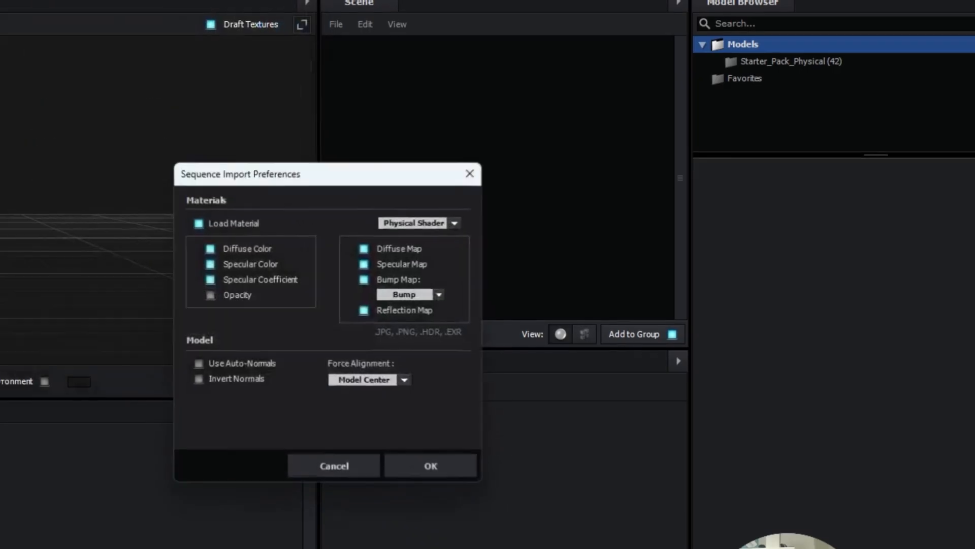
Step: Accept the 80-frame sequence import preferences and enable Normalize Size under Transform
left_click(430, 465)
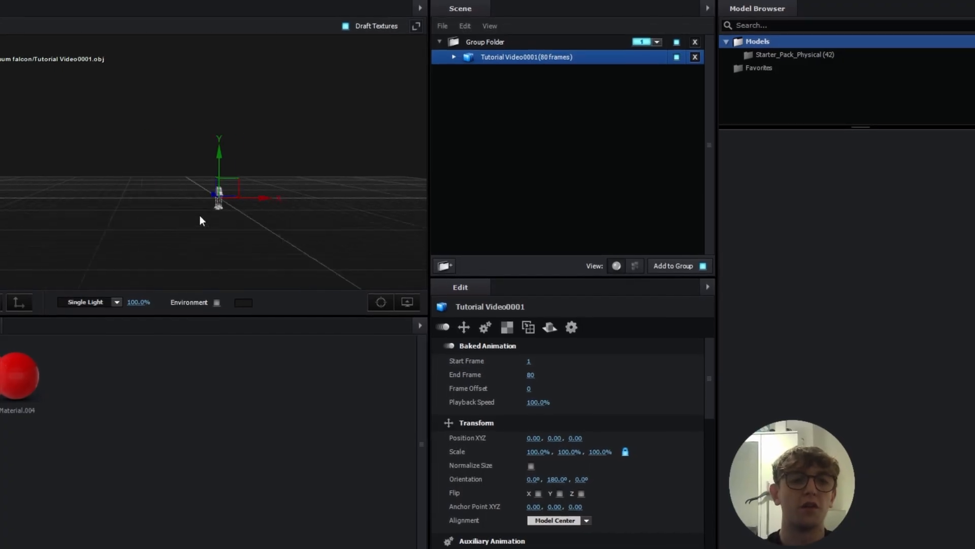
scroll("down", 3)
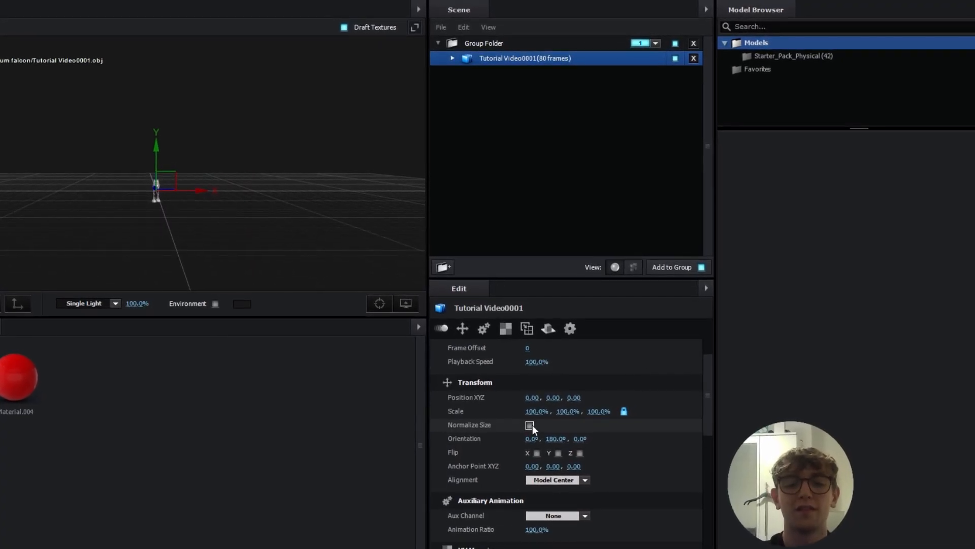
left_click(531, 425)
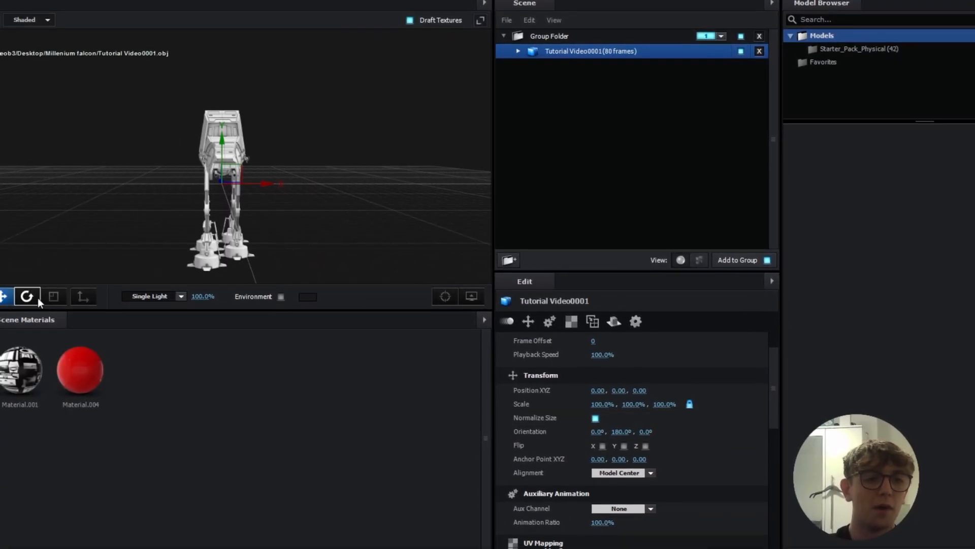
left_click_drag(233, 183, 249, 155)
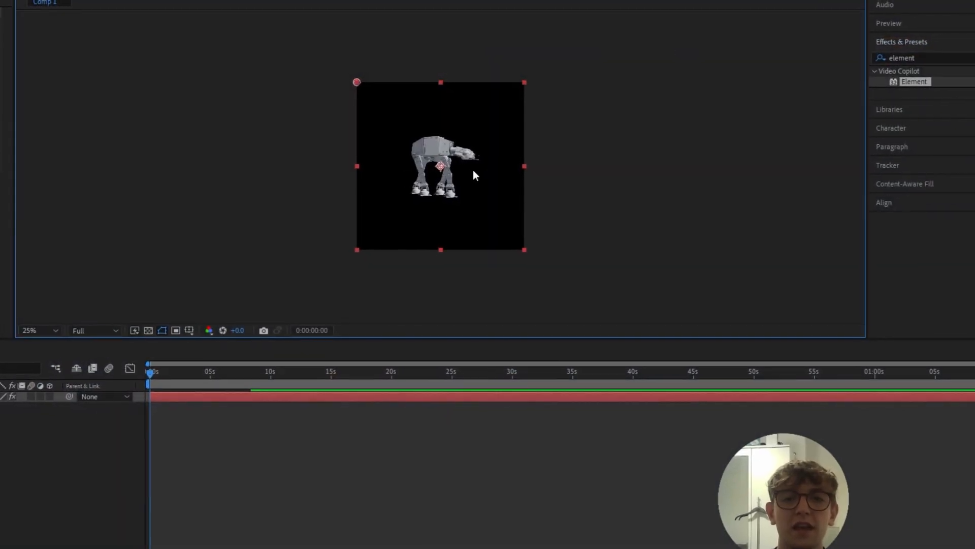
Step: Close Scene Setup with OK so the walker renders large in the comp
left_click(39, 331)
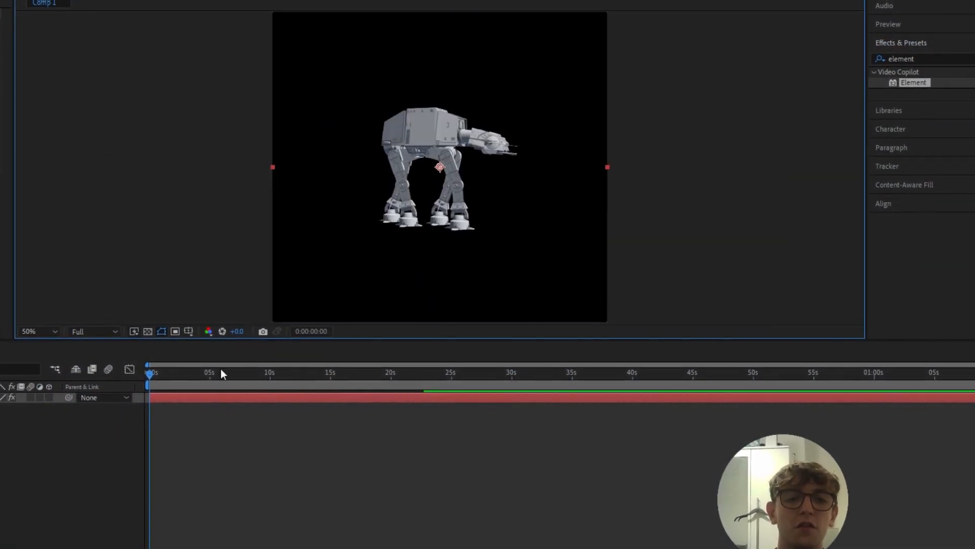